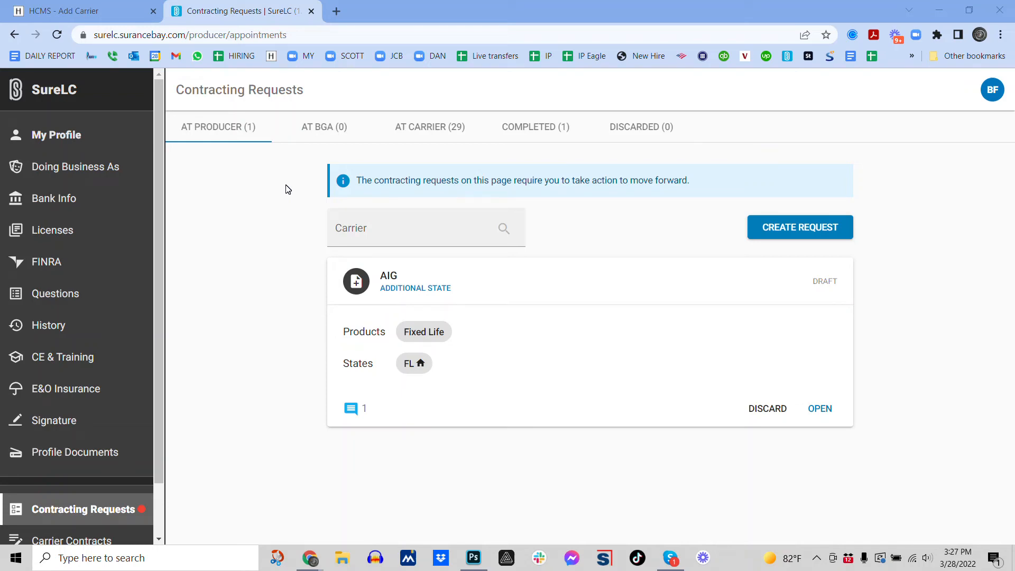
mouse_move(272, 239)
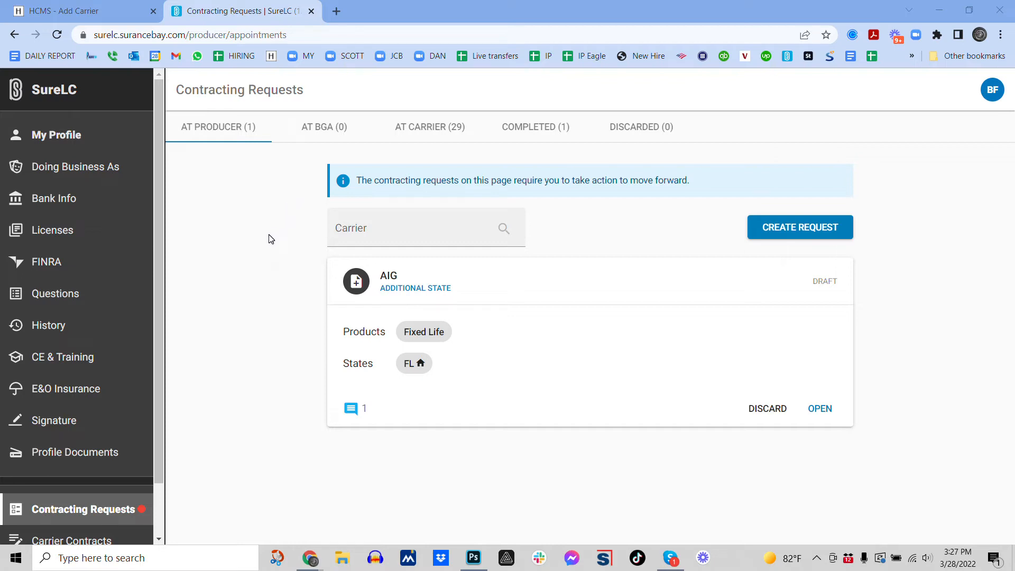
mouse_move(235, 206)
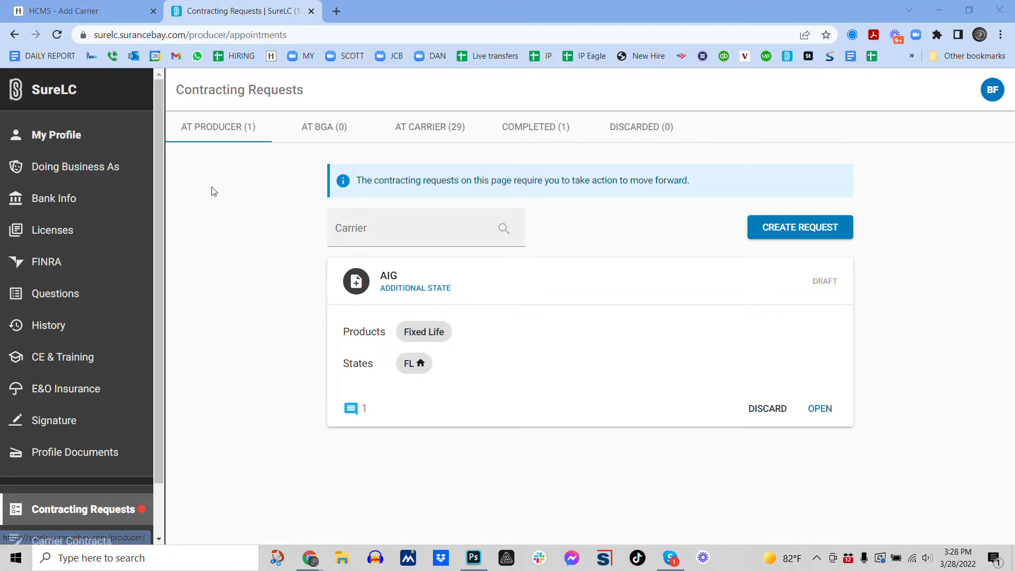
mouse_move(93, 506)
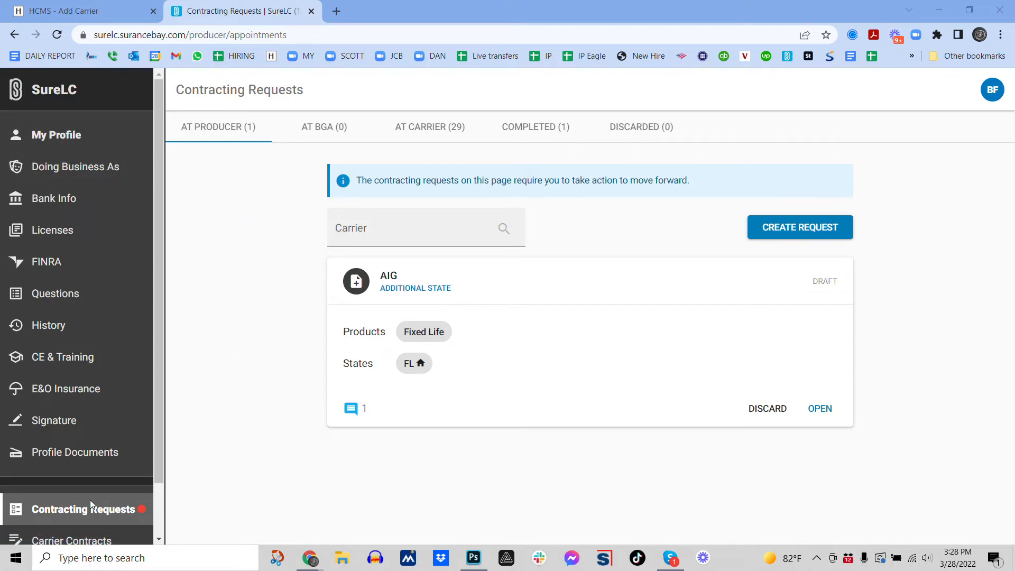
mouse_move(187, 160)
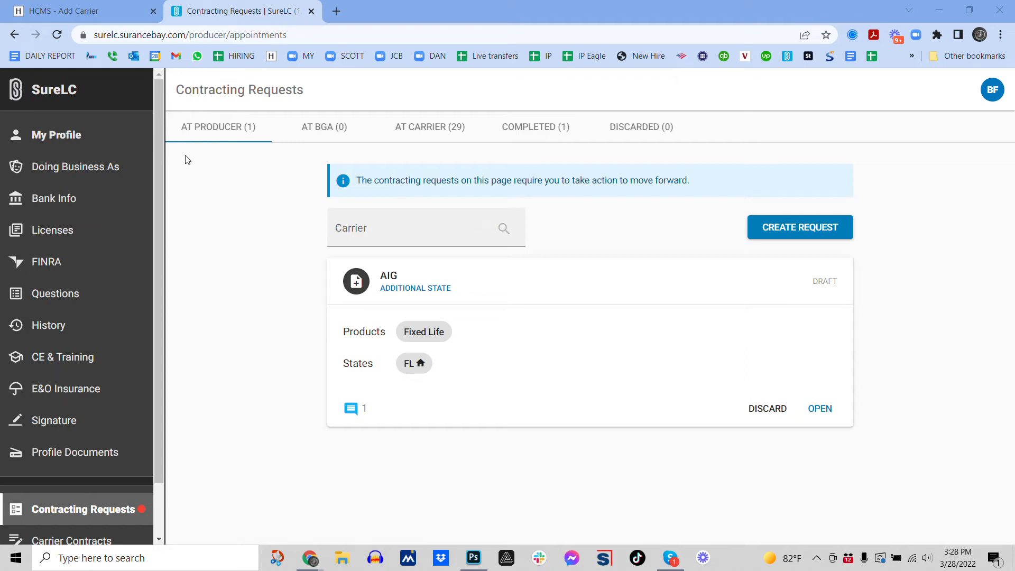
mouse_move(207, 132)
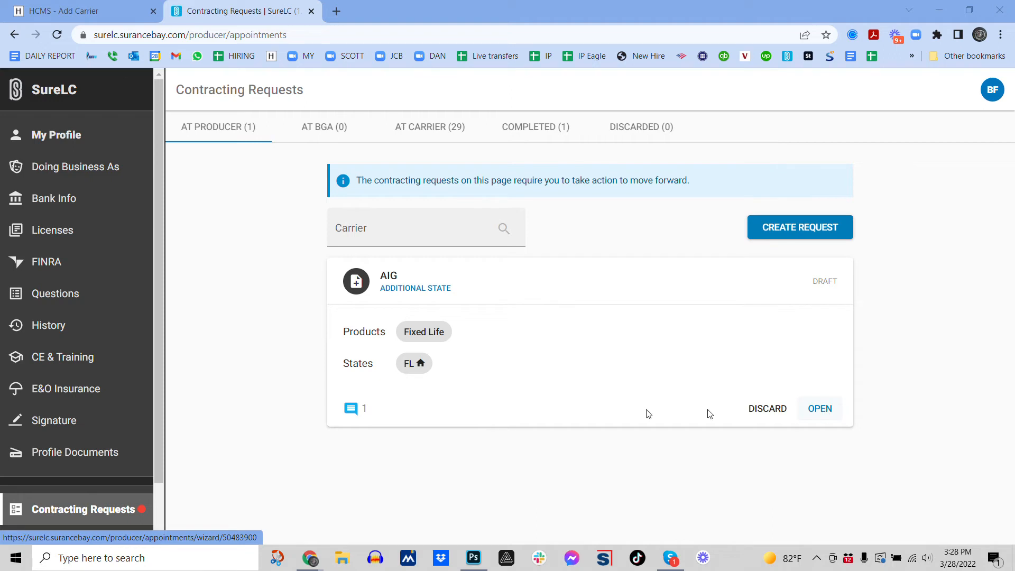
mouse_move(274, 276)
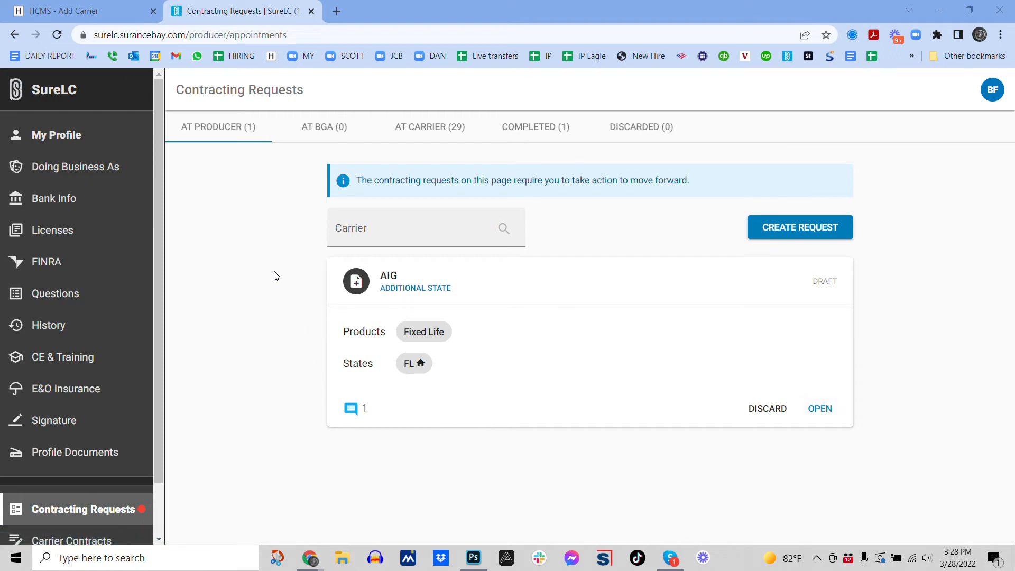
mouse_move(244, 237)
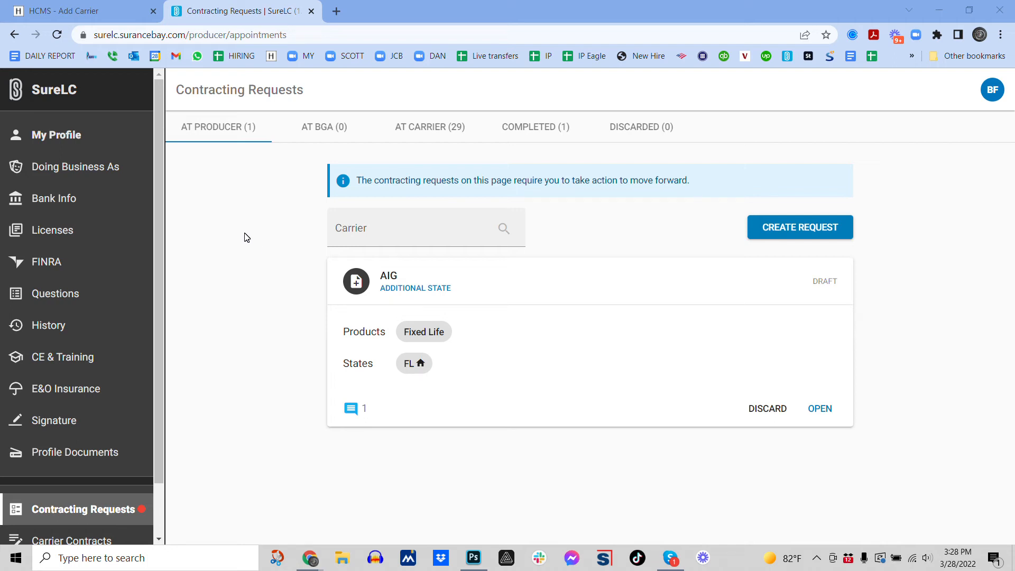
mouse_move(253, 246)
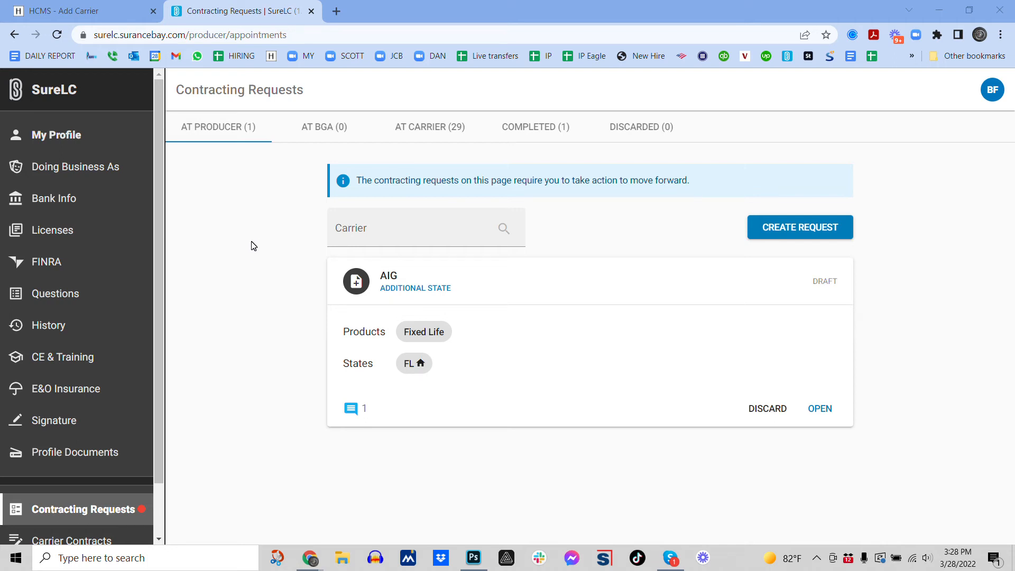
mouse_move(258, 260)
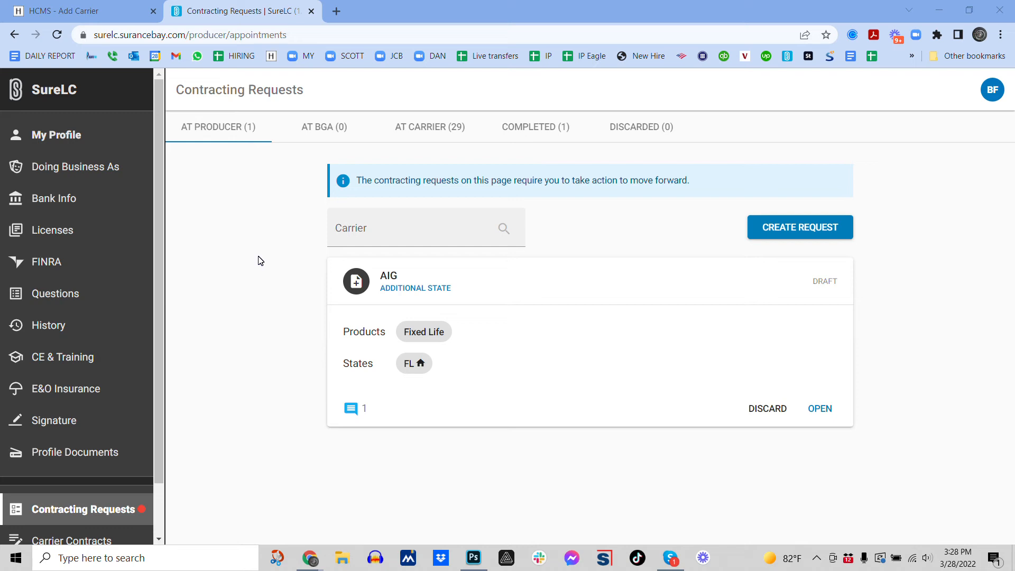
mouse_move(54, 451)
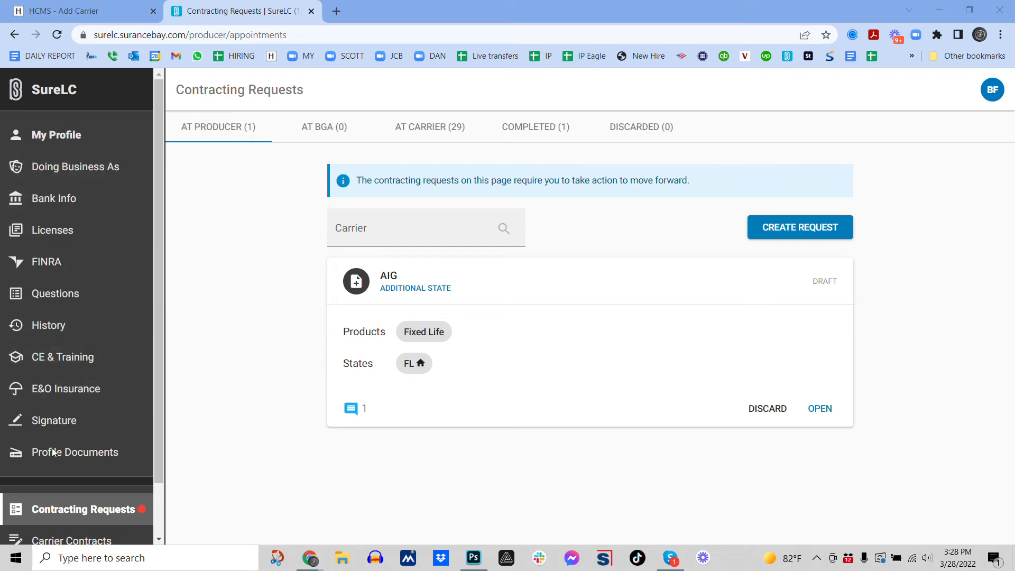
mouse_move(73, 420)
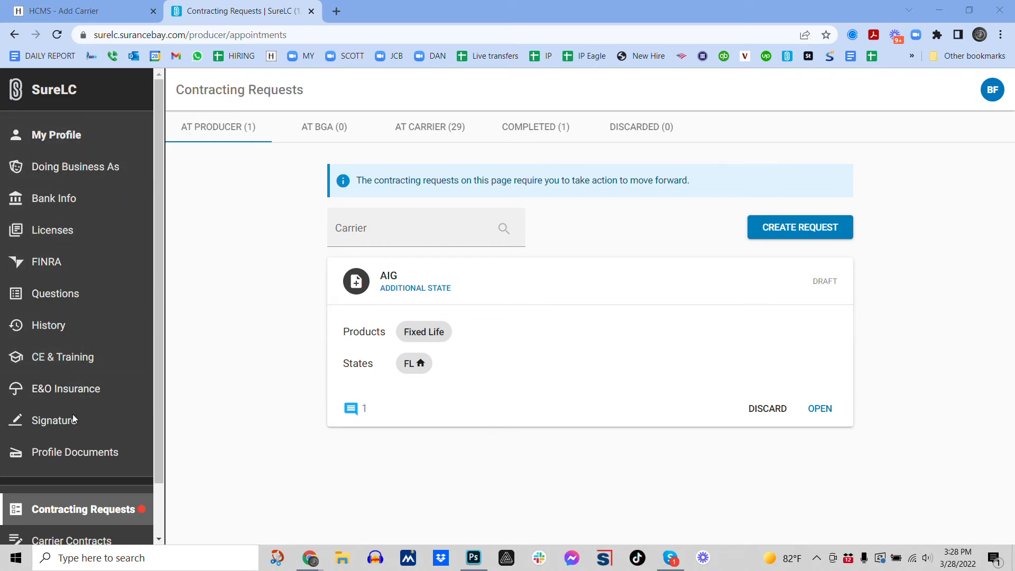
mouse_move(221, 161)
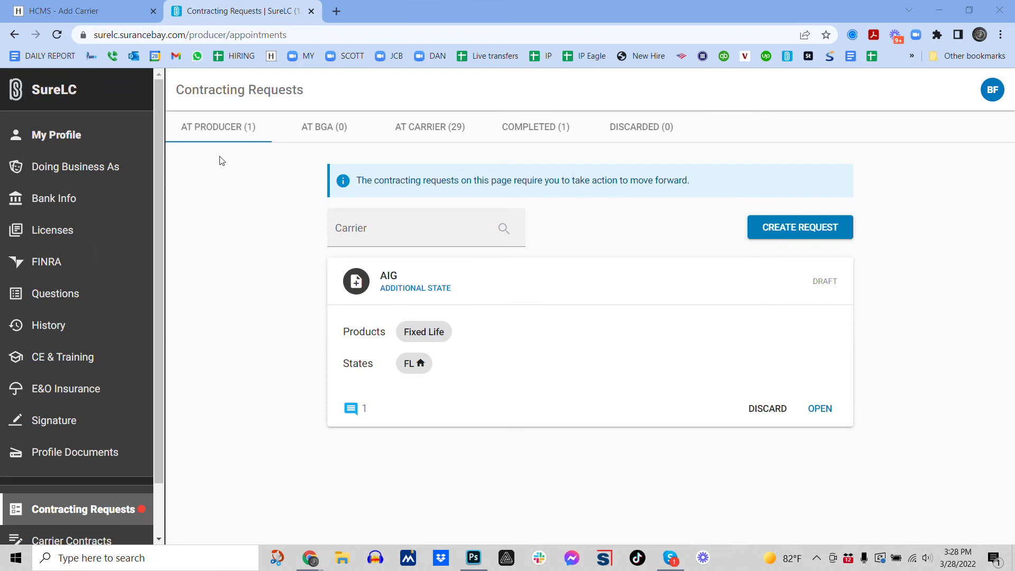
mouse_move(455, 466)
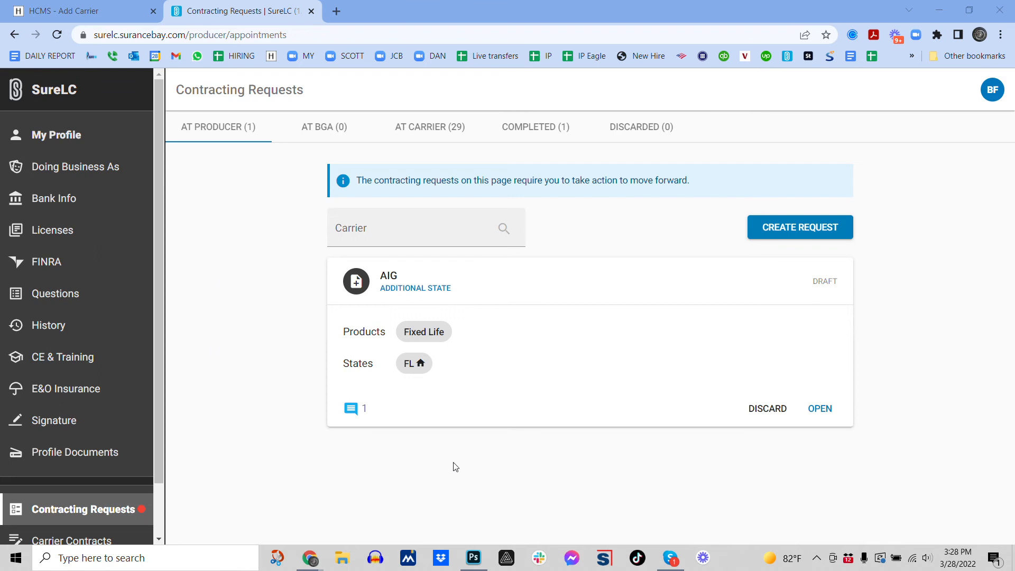
mouse_move(794, 437)
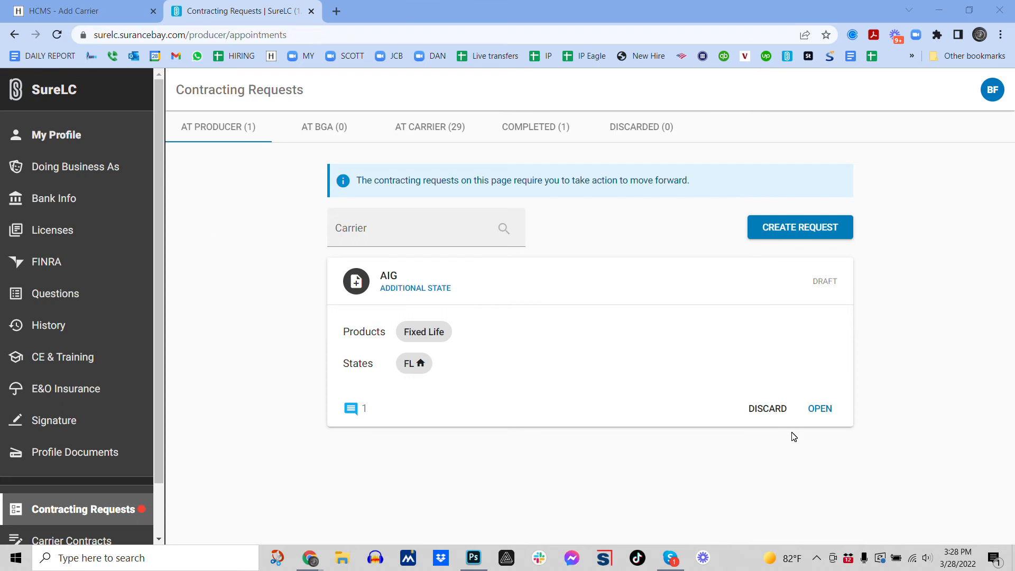
mouse_move(836, 388)
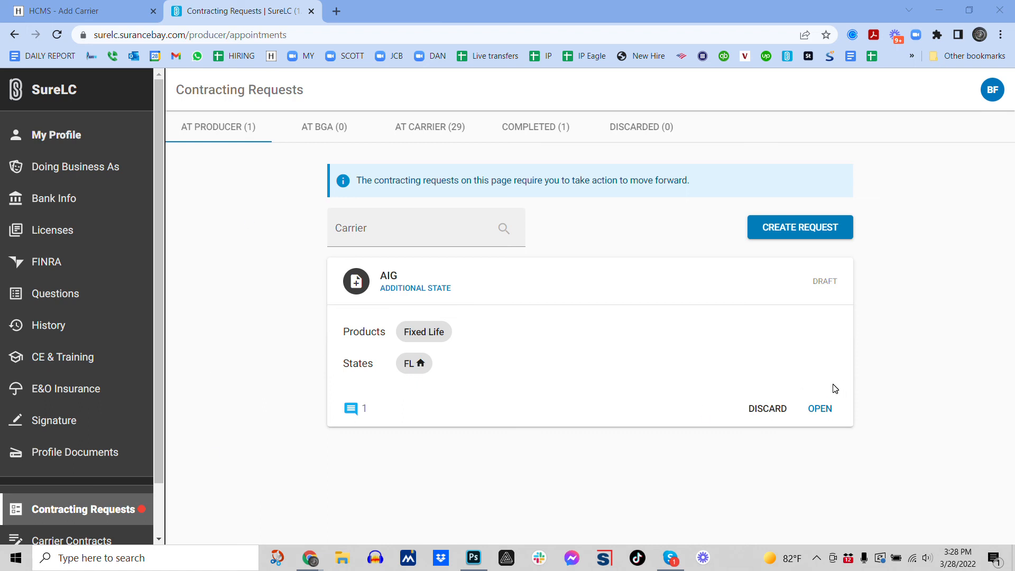
mouse_move(702, 558)
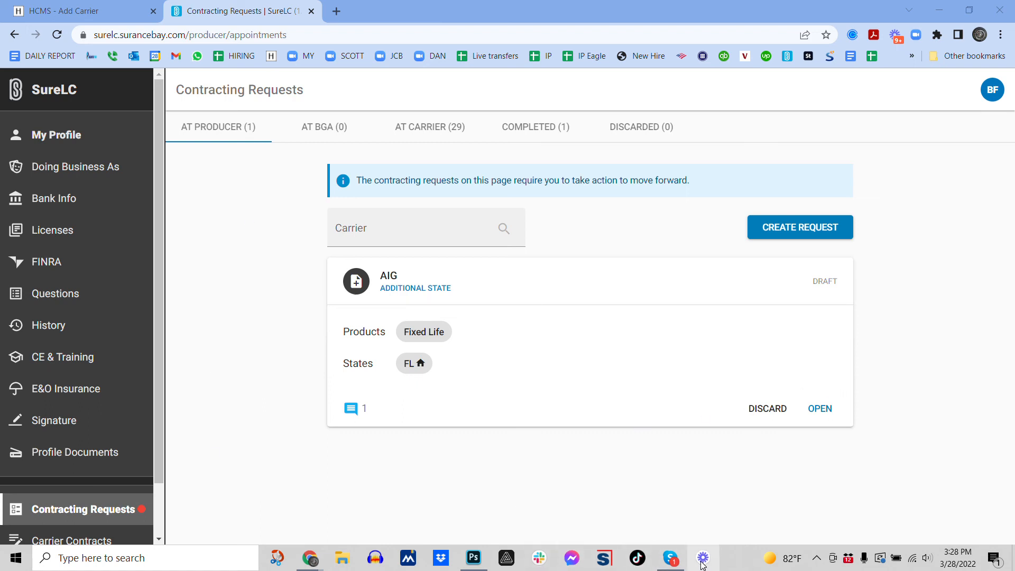
mouse_move(702, 558)
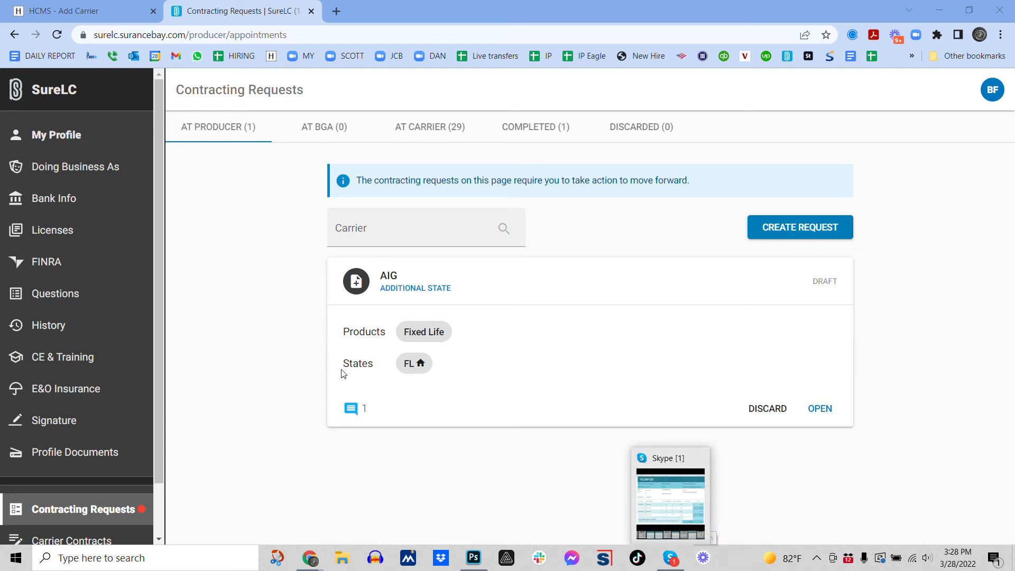
mouse_move(289, 419)
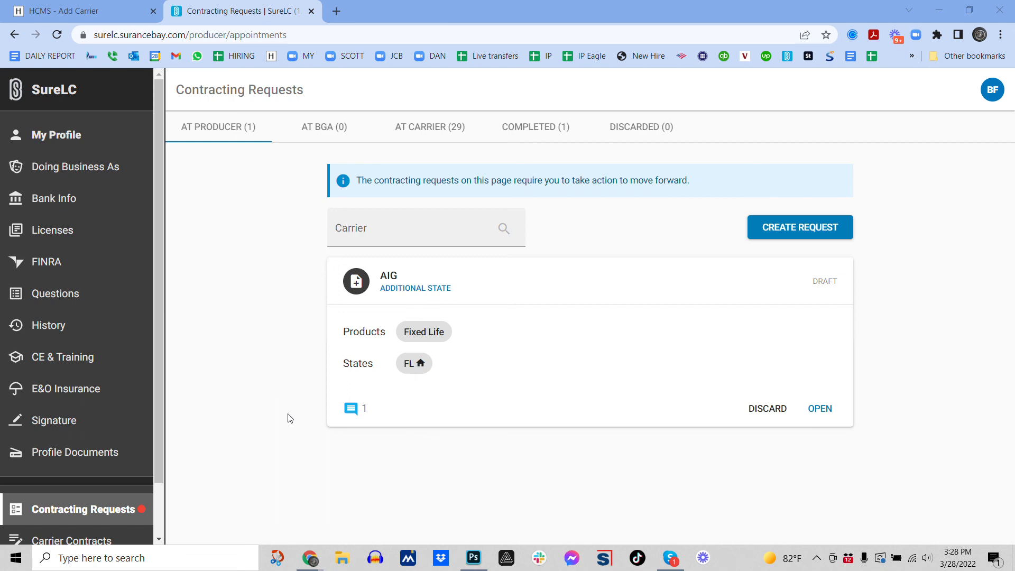